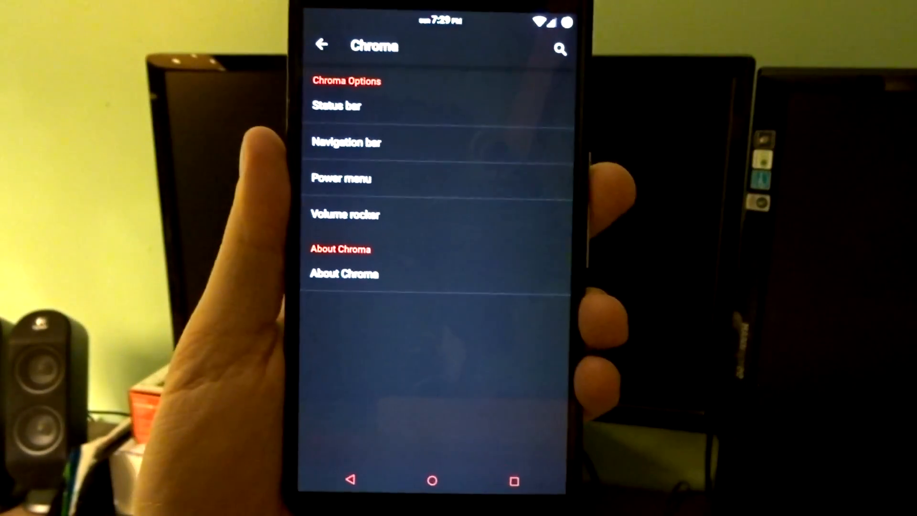
- Refresh Layers Manager to list calculator-overlay.apk from /sdcard/SykoPath-Overlays/Other Overlays
click(346, 142)
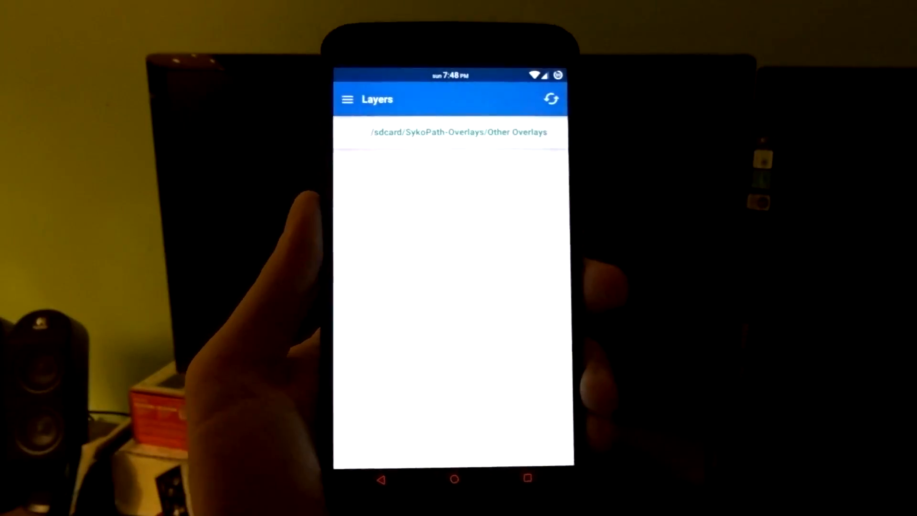
click(550, 99)
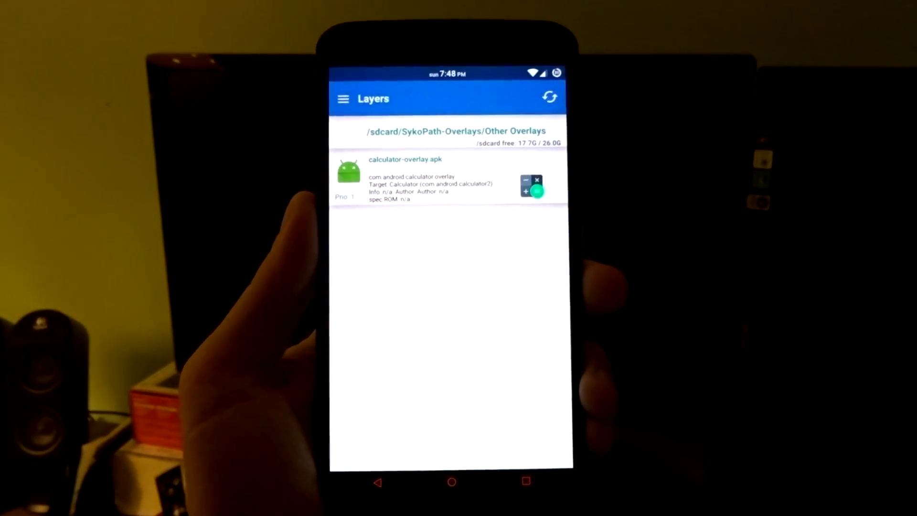